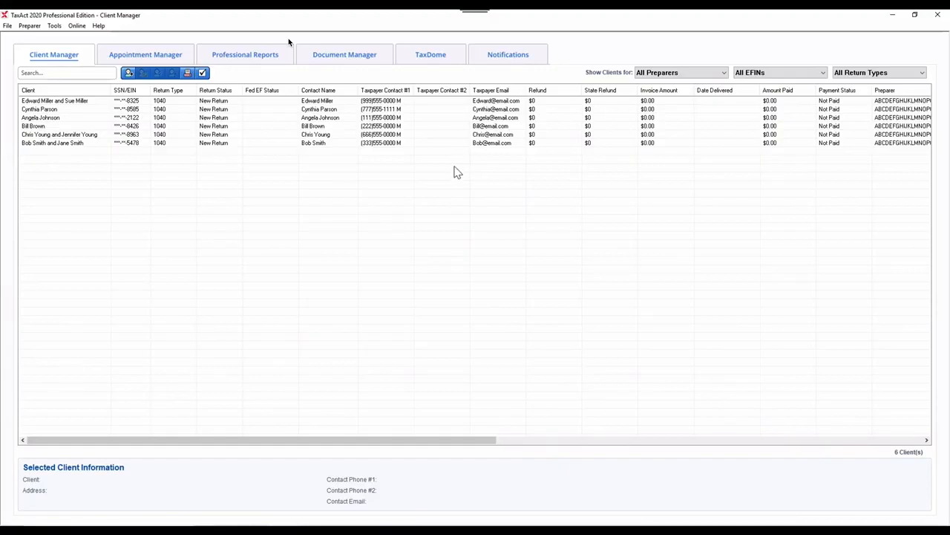
{"action": "mouse_move", "coordinate": [262, 162]}
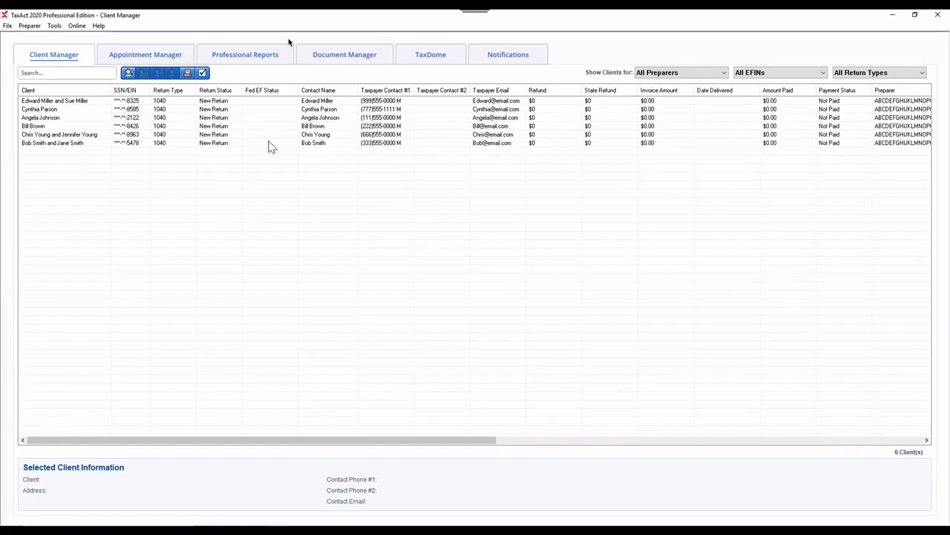
Start Export Client(s) for TaxDome from the File menu and select all six clients.
{"action": "left_click", "coordinate": [8, 26]}
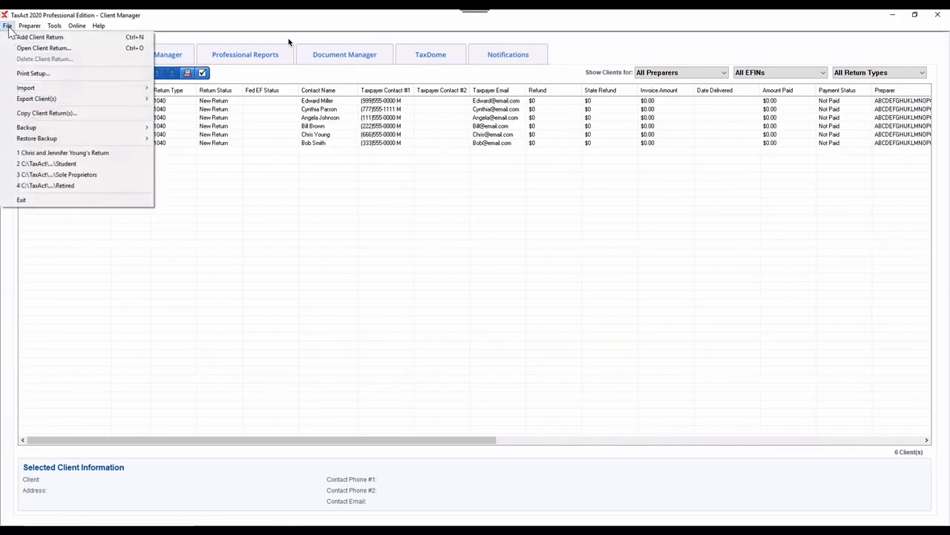
{"action": "mouse_move", "coordinate": [36, 98]}
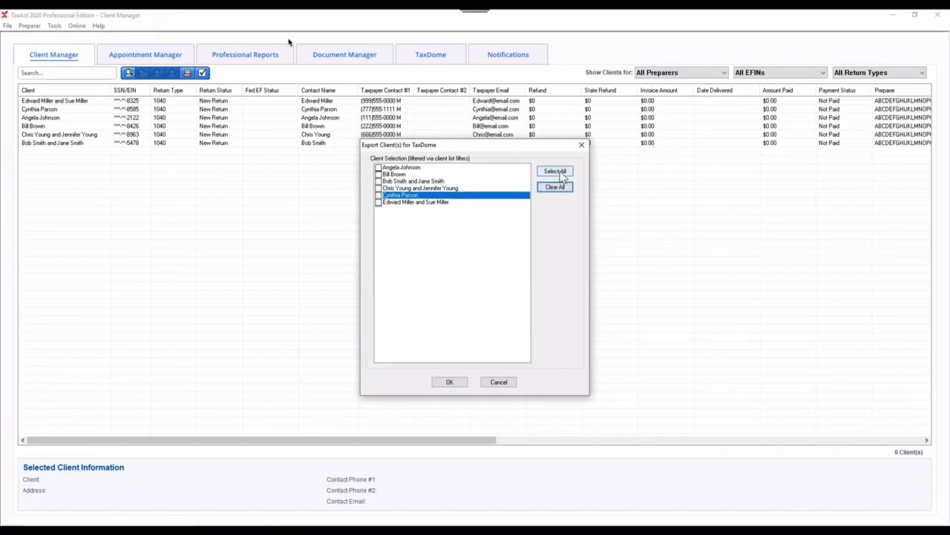
{"action": "left_click", "coordinate": [555, 171]}
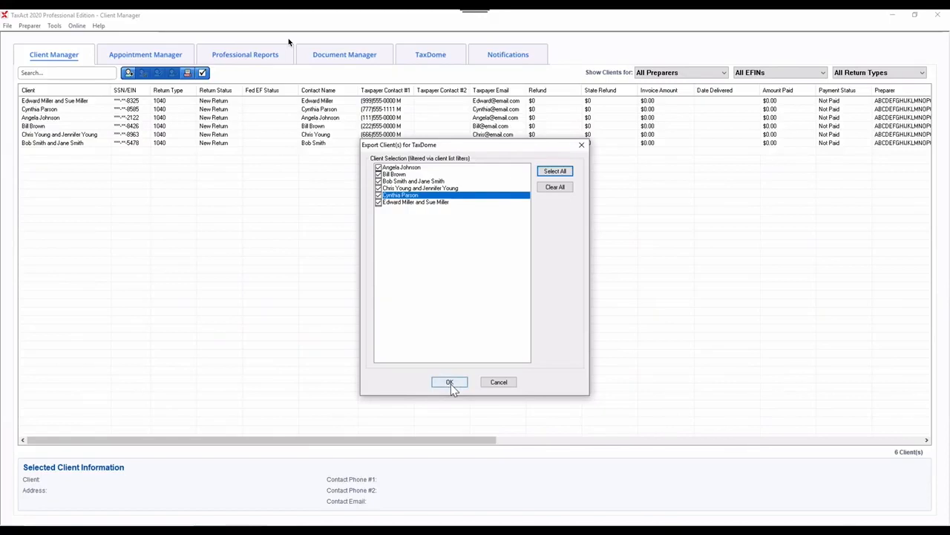
Save the six clients as 'TaxDome Export' in Comma Separated format and acknowledge the success notice.
{"action": "left_click", "coordinate": [448, 382]}
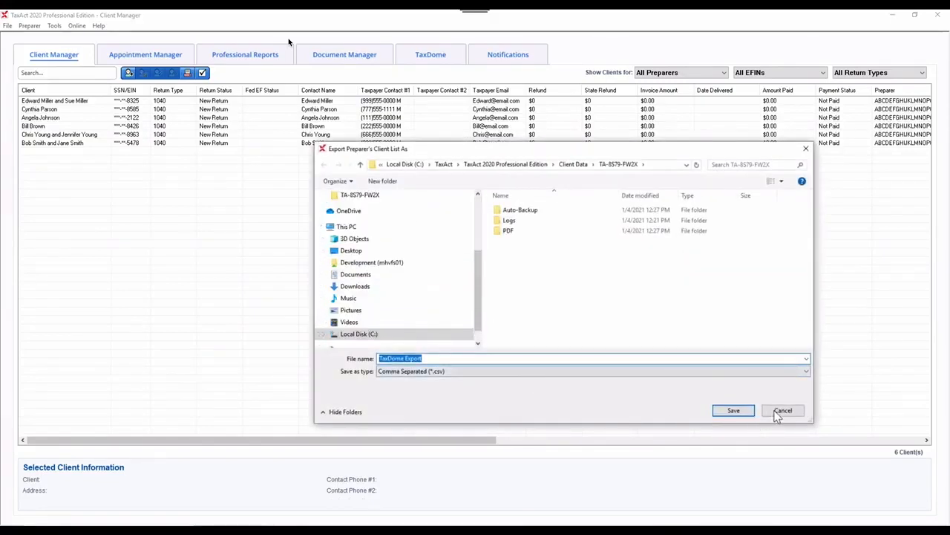
{"action": "mouse_move", "coordinate": [683, 410]}
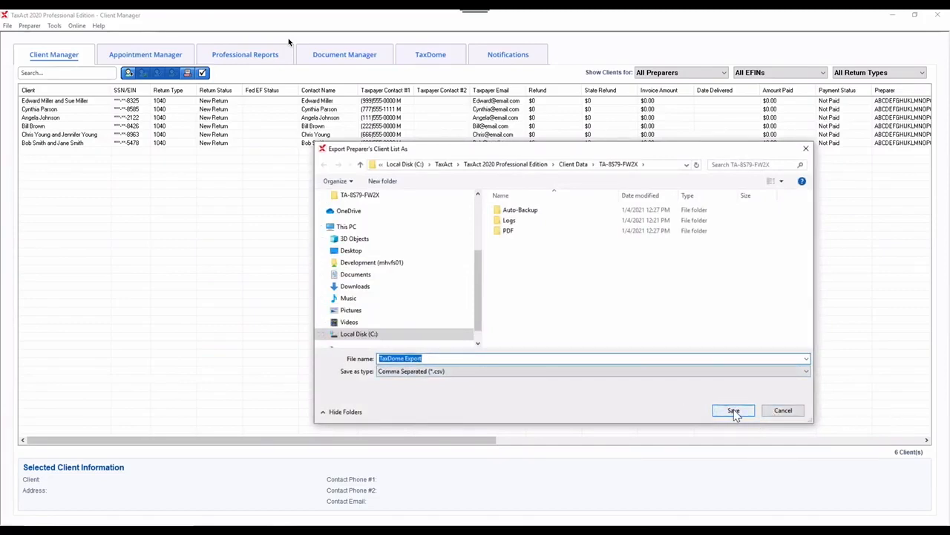
{"action": "left_click", "coordinate": [734, 410]}
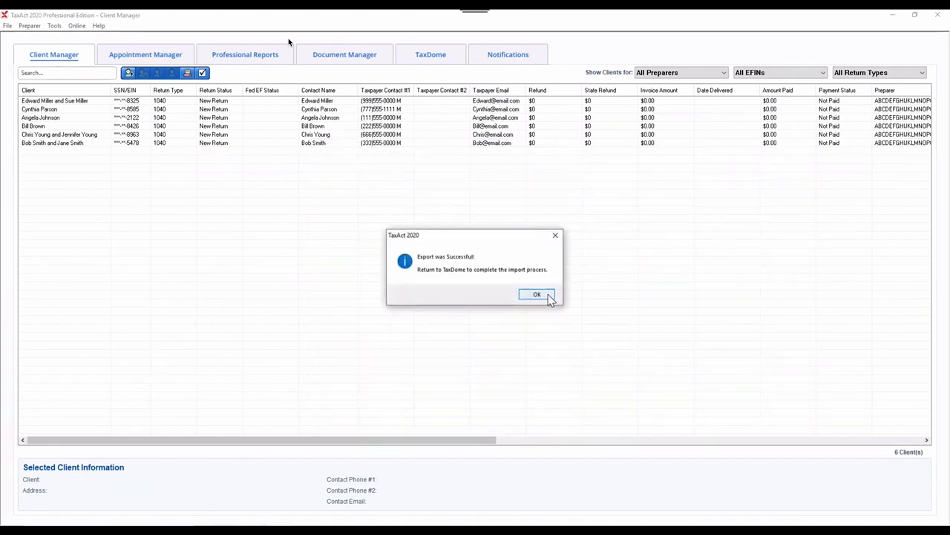
{"action": "left_click", "coordinate": [537, 294]}
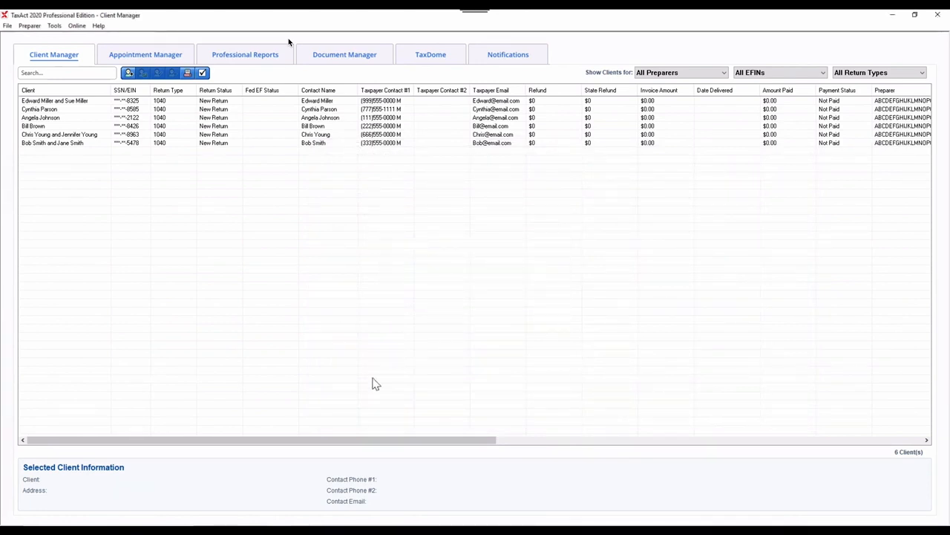
{"action": "mouse_move", "coordinate": [364, 401]}
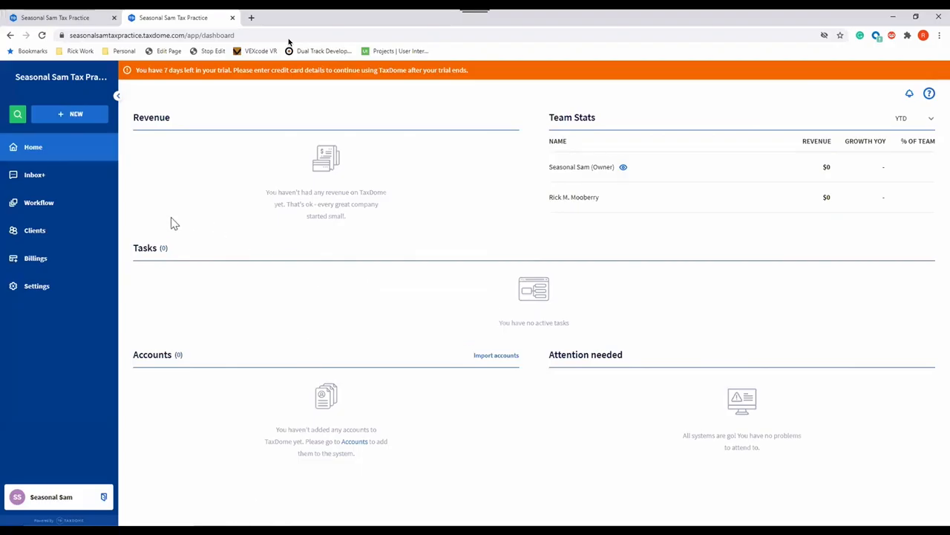
Go to Clients in TaxDome and start a contacts import from a CSV file.
{"action": "left_click", "coordinate": [34, 230]}
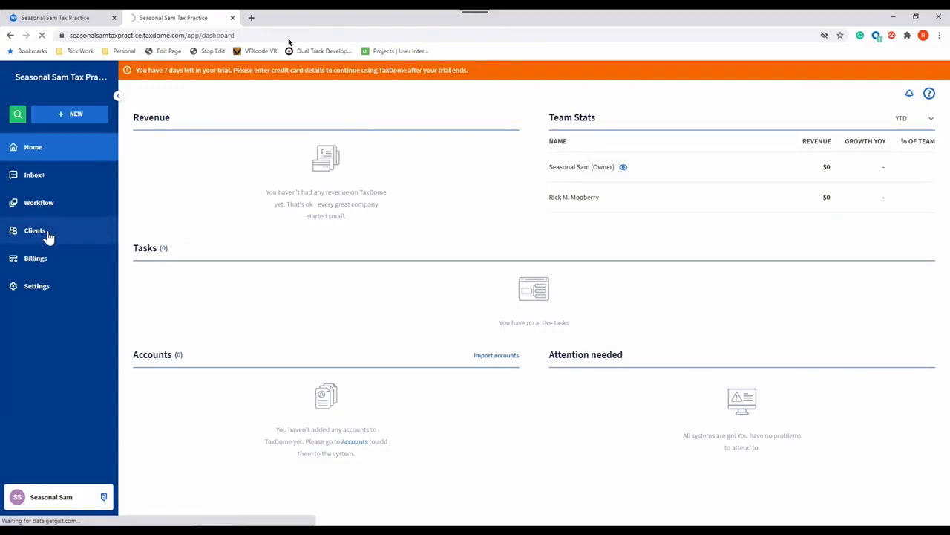
{"action": "left_click", "coordinate": [36, 228]}
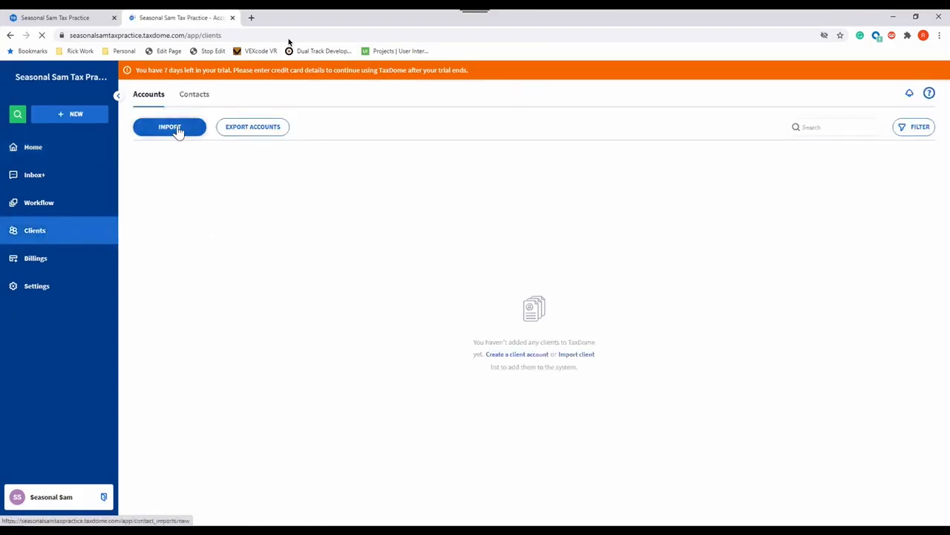
{"action": "left_click", "coordinate": [170, 126]}
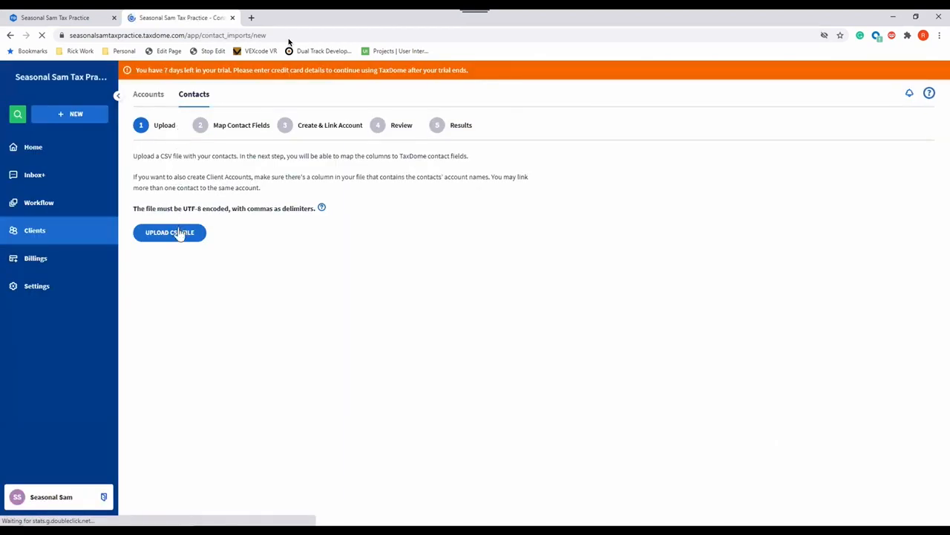
{"action": "mouse_move", "coordinate": [202, 277]}
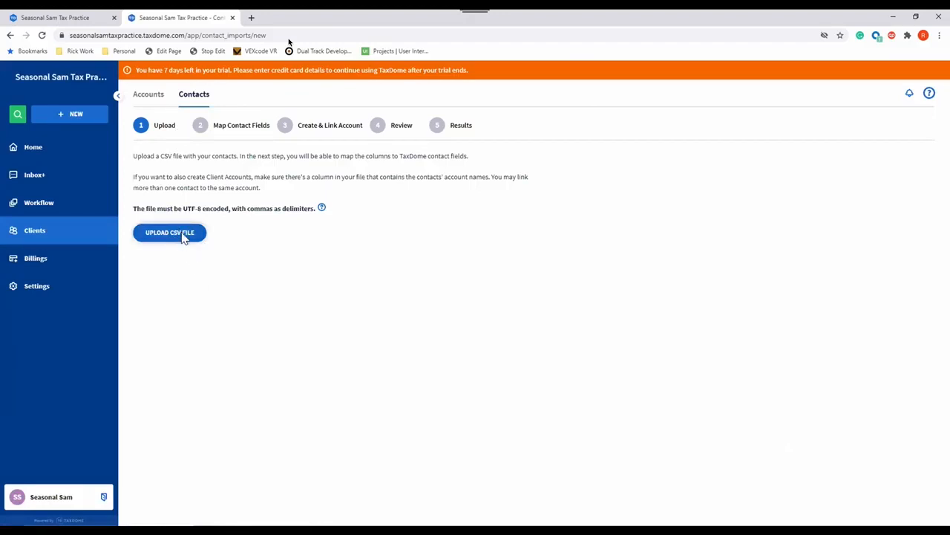
Upload the TaxDome Export CSV from C:\TaxAct\TaxAct 2020 Professional Edition\Client Data.
{"action": "left_click", "coordinate": [169, 231]}
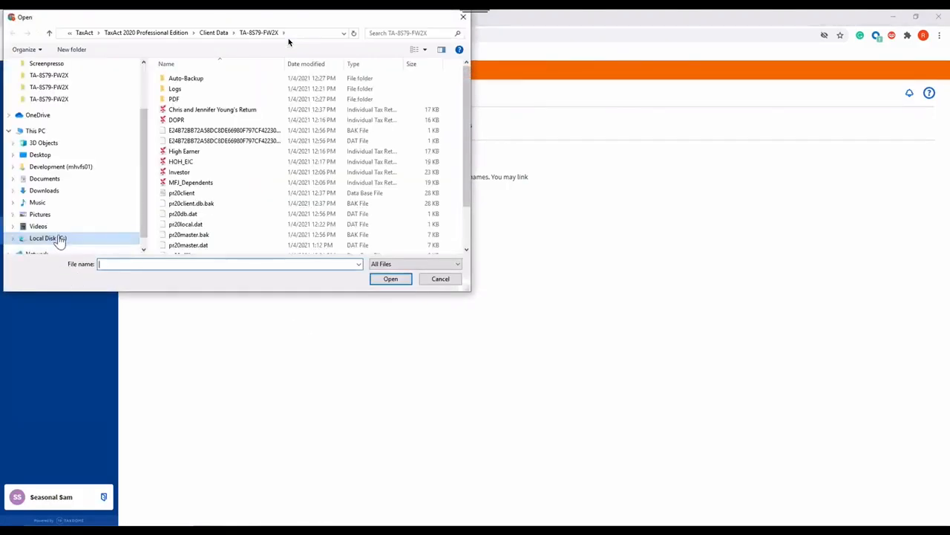
{"action": "left_click", "coordinate": [47, 237]}
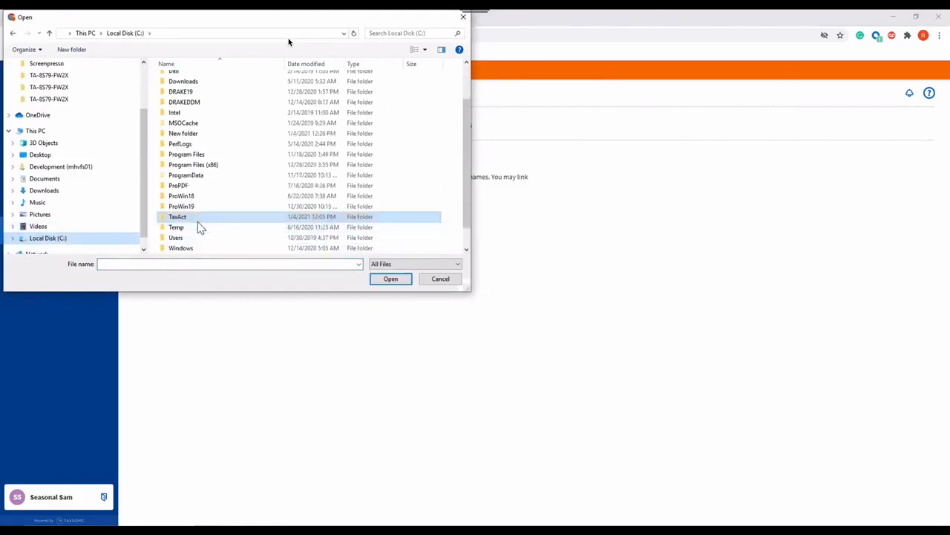
{"action": "double_click", "coordinate": [178, 217]}
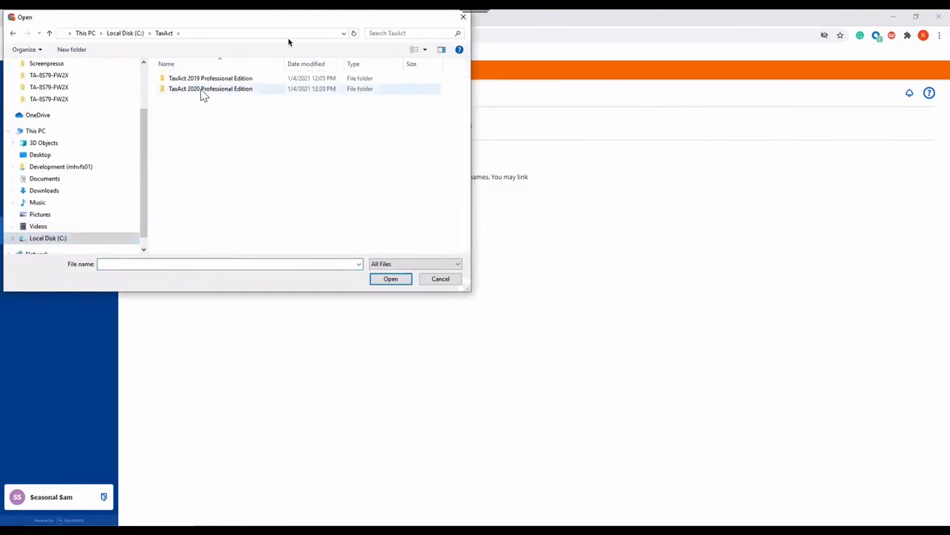
{"action": "double_click", "coordinate": [211, 89]}
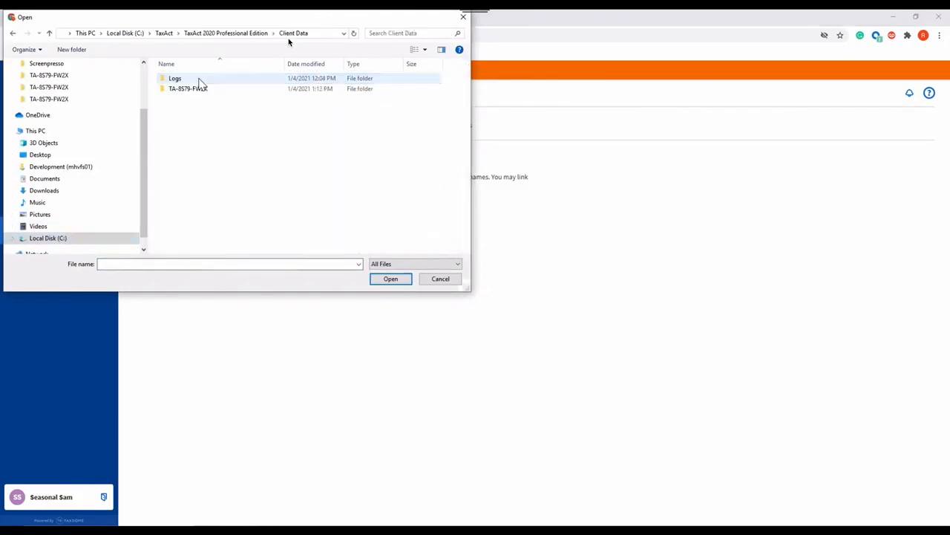
{"action": "double_click", "coordinate": [187, 89]}
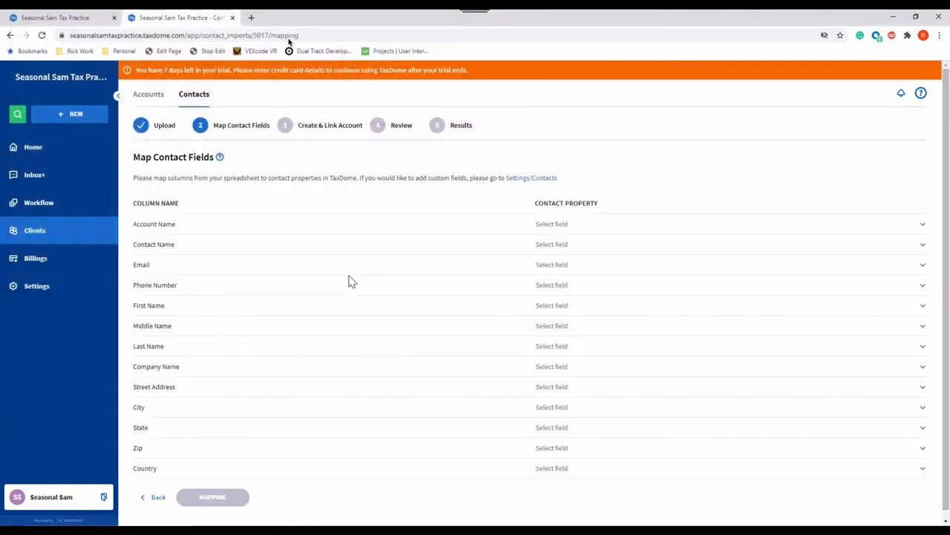
Map the Contact Name, Email and Phone Number columns to their matching contact properties.
{"action": "left_click", "coordinate": [552, 243]}
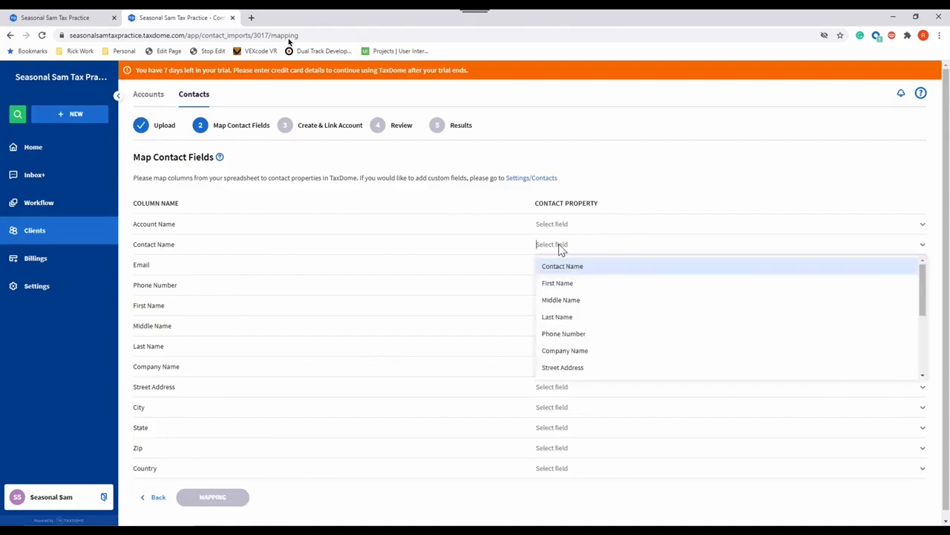
{"action": "left_click", "coordinate": [561, 265]}
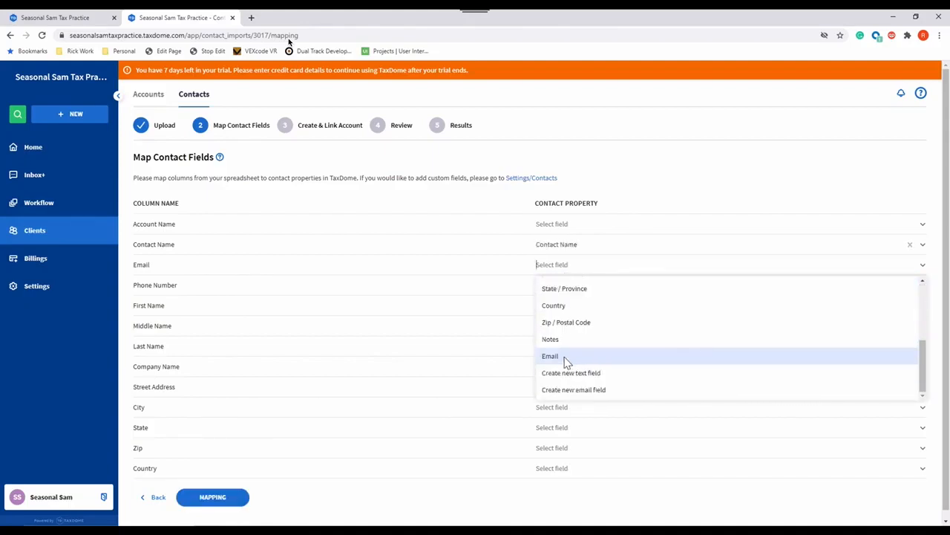
{"action": "left_click", "coordinate": [549, 357]}
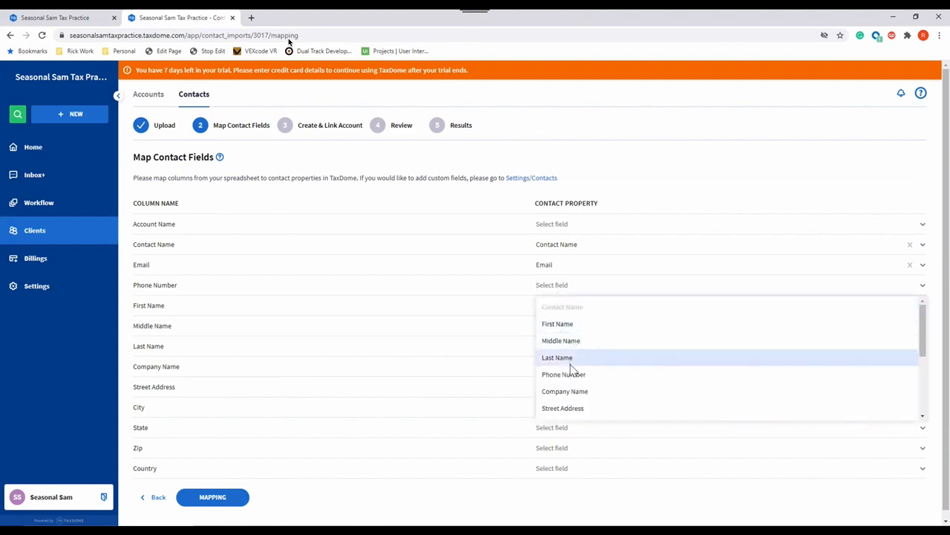
{"action": "left_click", "coordinate": [564, 374]}
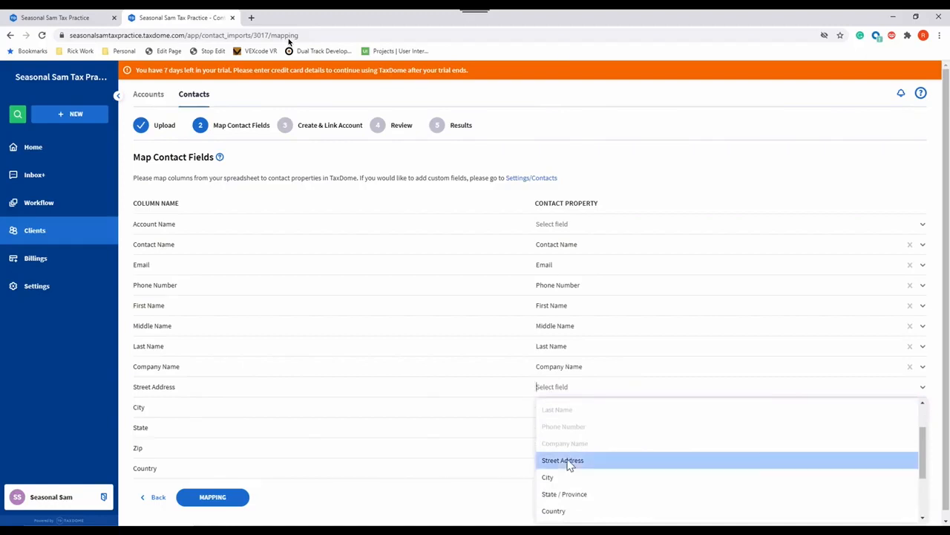
Map Street Address, City and Country, leave Account Name unmapped, and proceed to Mapping.
{"action": "left_click", "coordinate": [562, 460]}
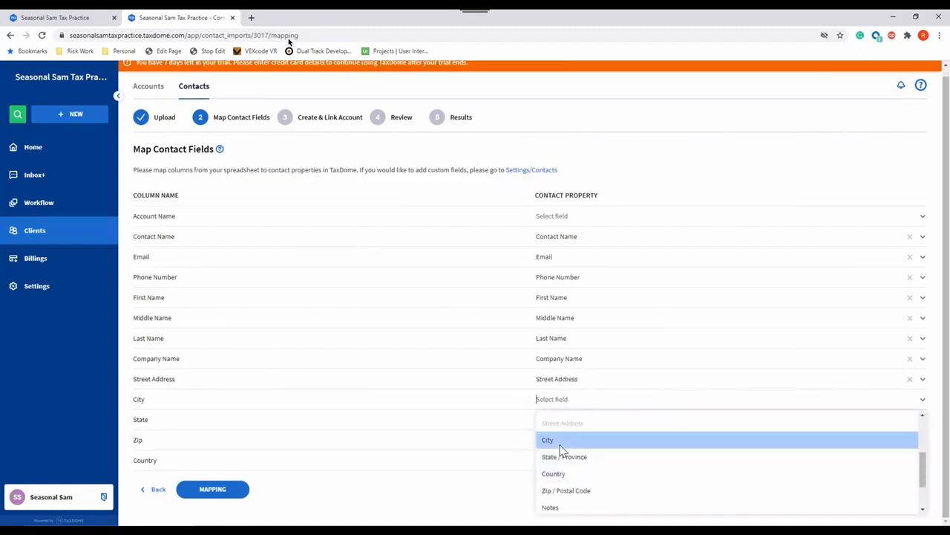
{"action": "left_click", "coordinate": [546, 440]}
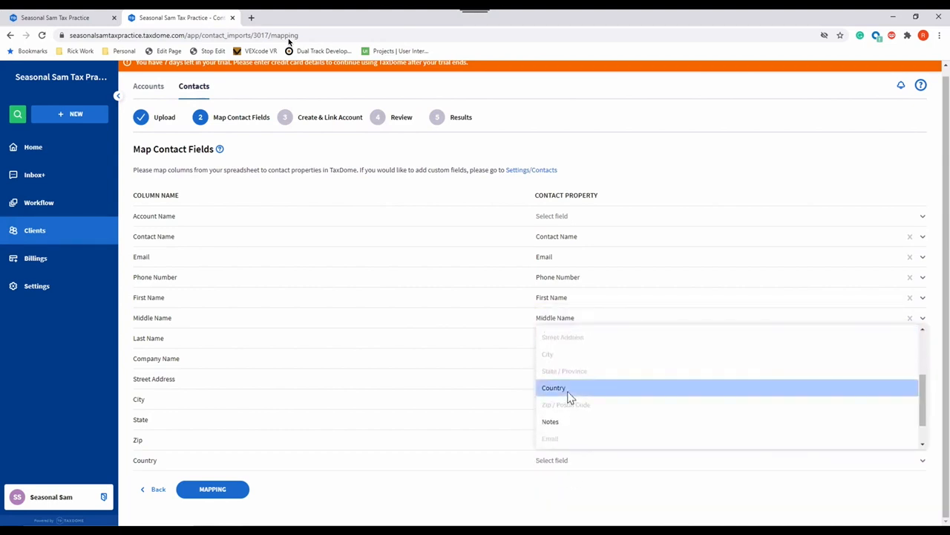
{"action": "left_click", "coordinate": [212, 488]}
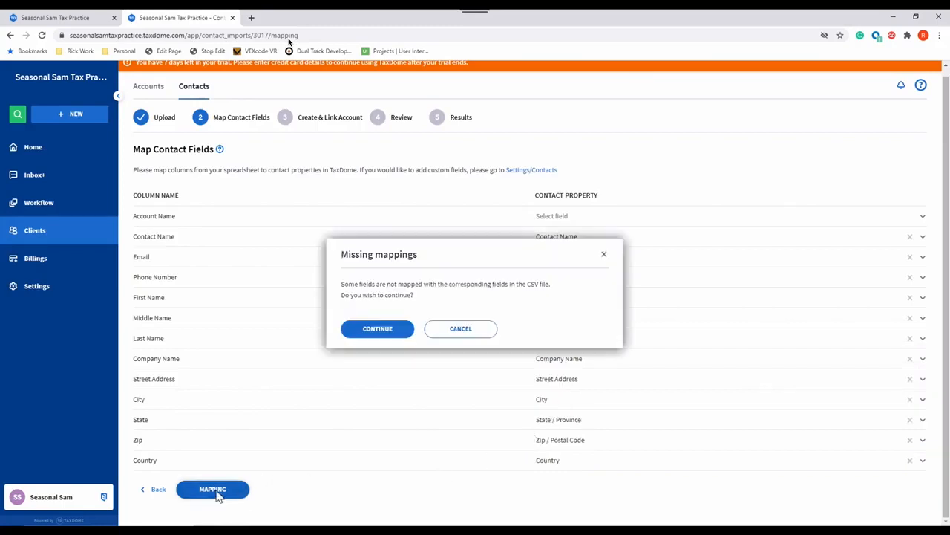
Continue past the missing-mappings warning and link the Account Name property to the Account Name column.
{"action": "left_click", "coordinate": [377, 328]}
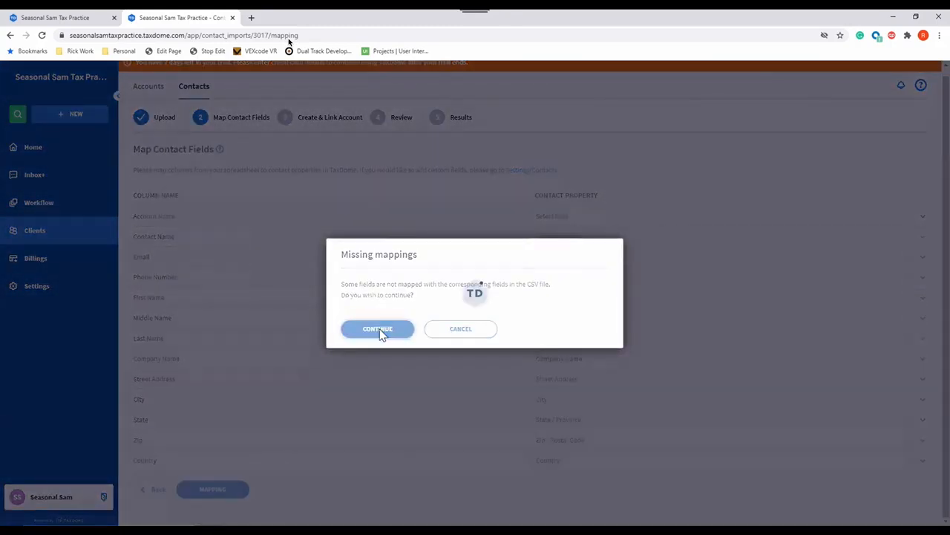
{"action": "left_click", "coordinate": [378, 329]}
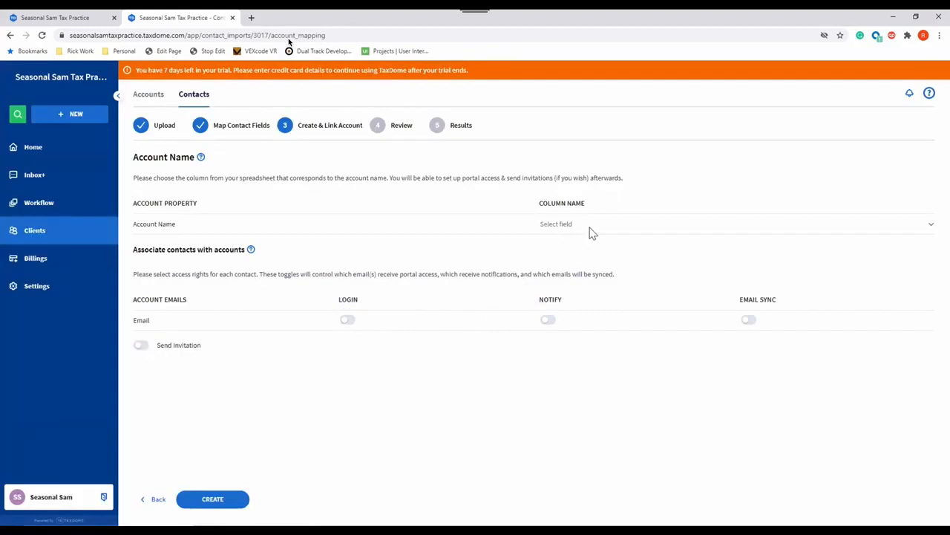
{"action": "mouse_move", "coordinate": [557, 243]}
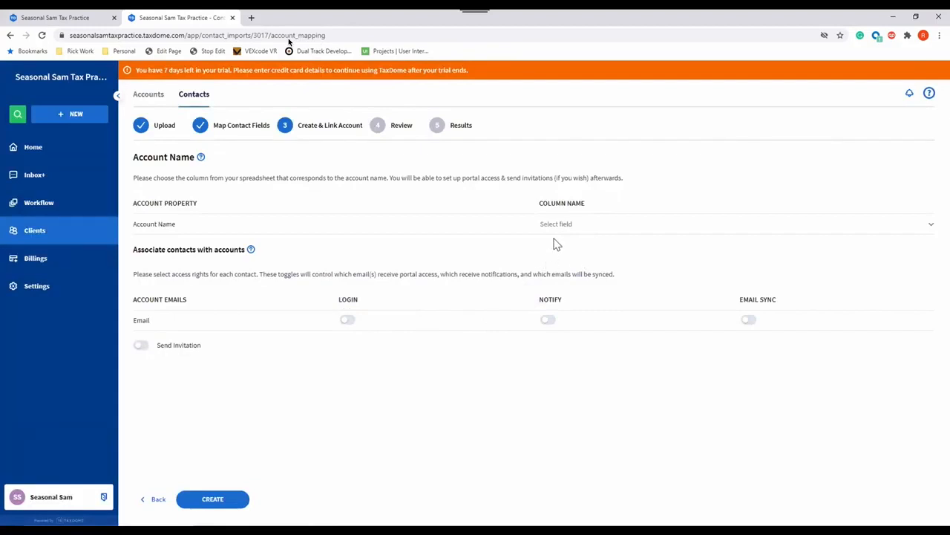
{"action": "mouse_move", "coordinate": [558, 260]}
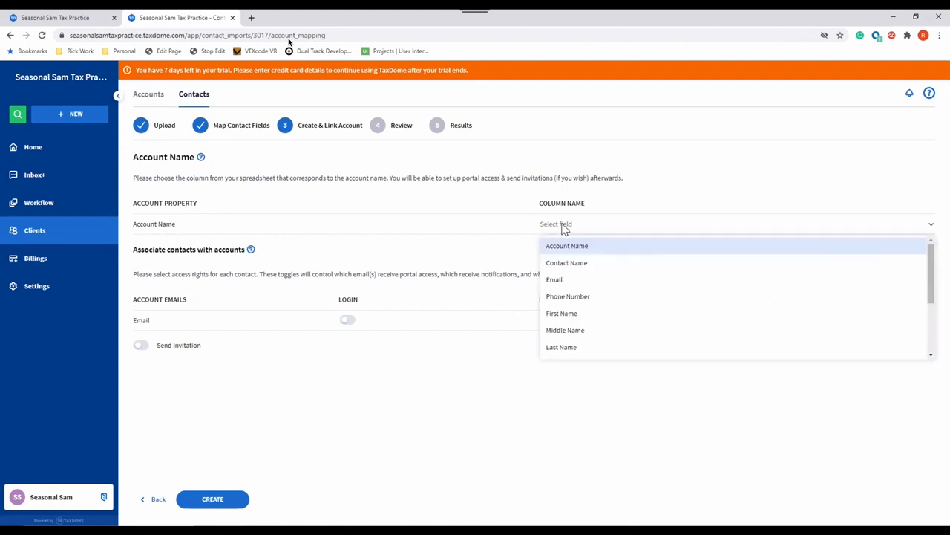
{"action": "left_click", "coordinate": [567, 245]}
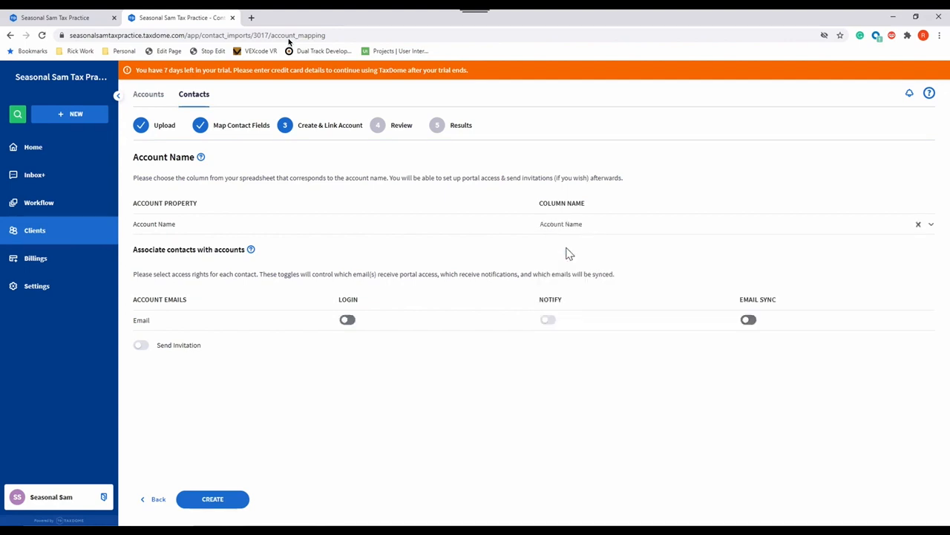
{"action": "mouse_move", "coordinate": [425, 245]}
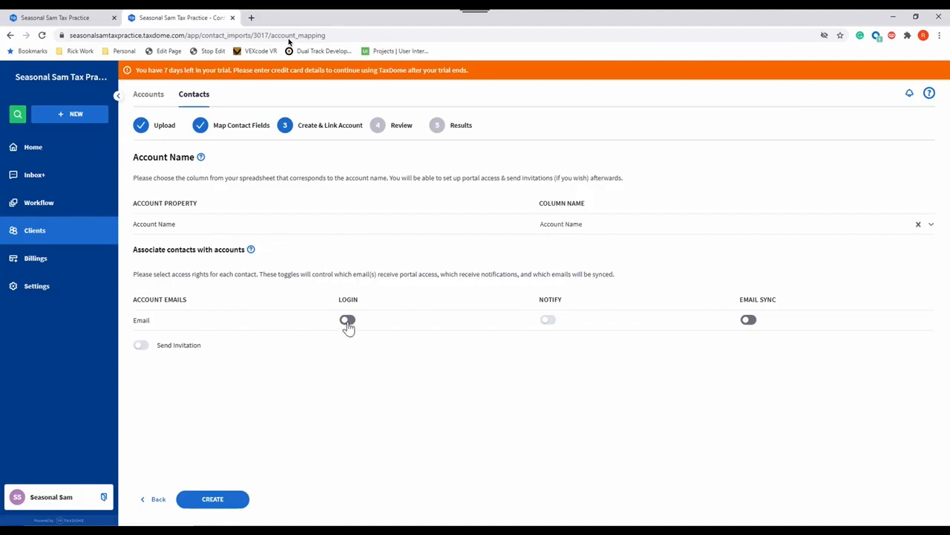
Enable Login, Notify, Email Sync and Send Invitation for the imported contacts.
{"action": "left_click", "coordinate": [347, 319]}
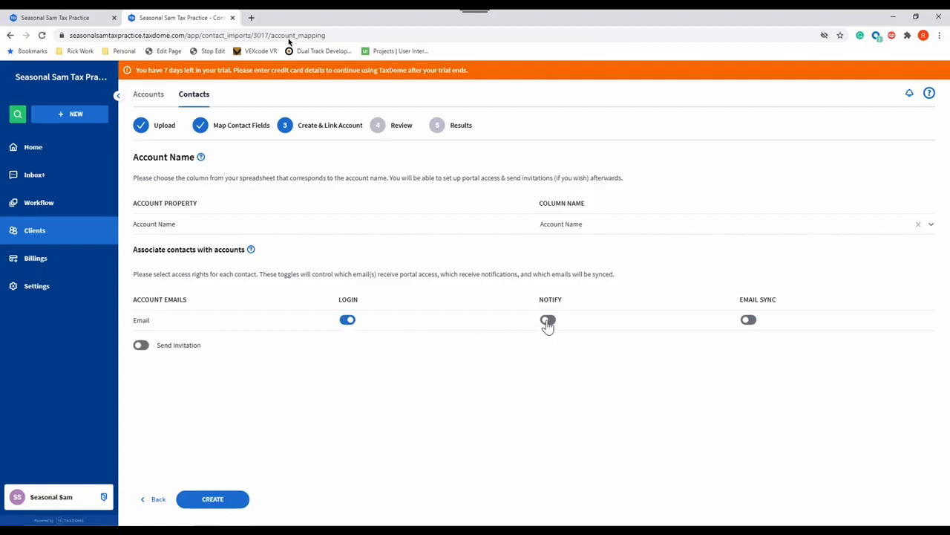
{"action": "left_click", "coordinate": [546, 319]}
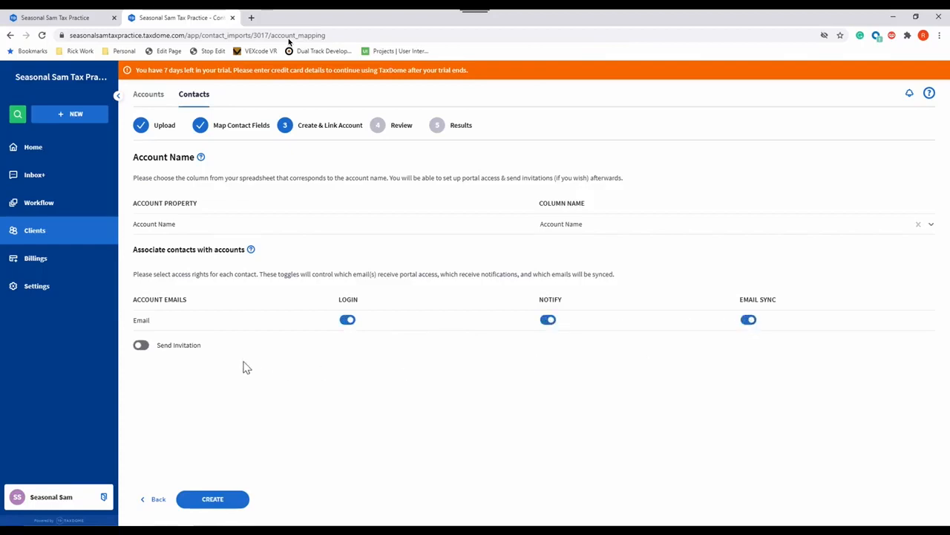
{"action": "left_click", "coordinate": [140, 345]}
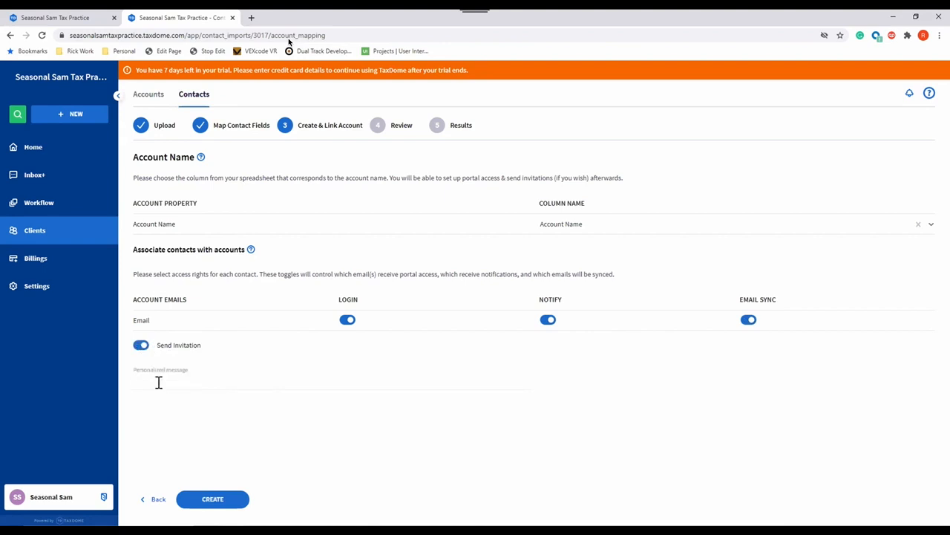
{"action": "left_click", "coordinate": [157, 380]}
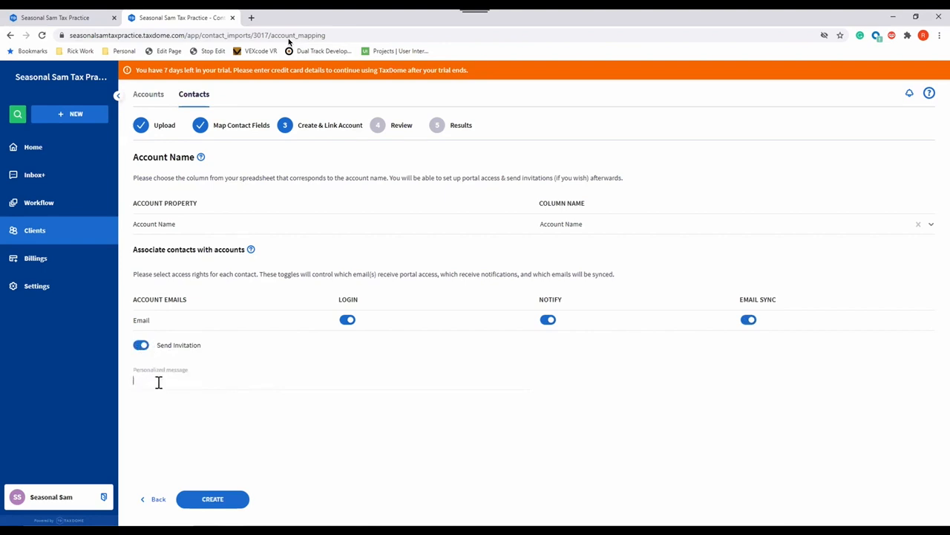
Write the invitation message 'We will be using ... 2020' about TaxDome for the 2020 tax season.
{"action": "type", "text": "We will"}
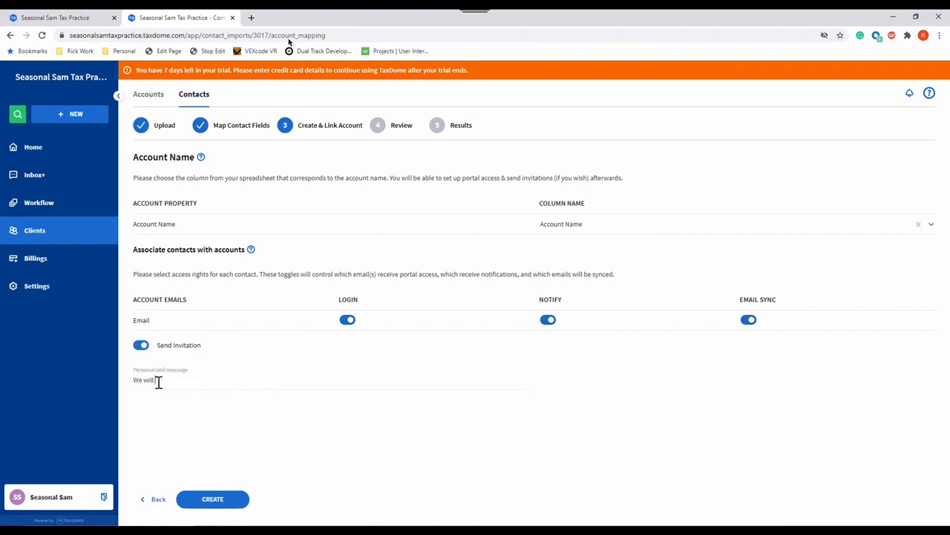
{"action": "type", "text": "be using TaxDome for the"}
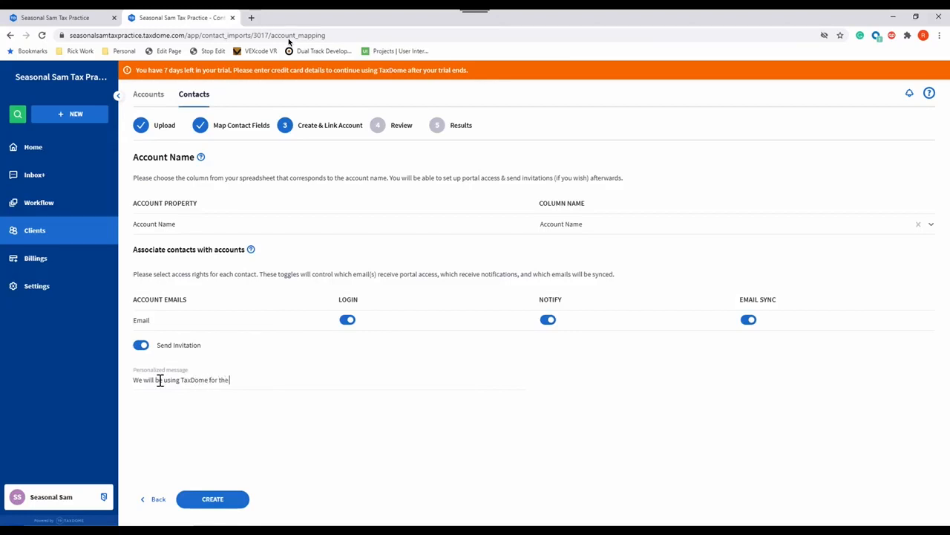
{"action": "type", "text": "2020 Tax Season."}
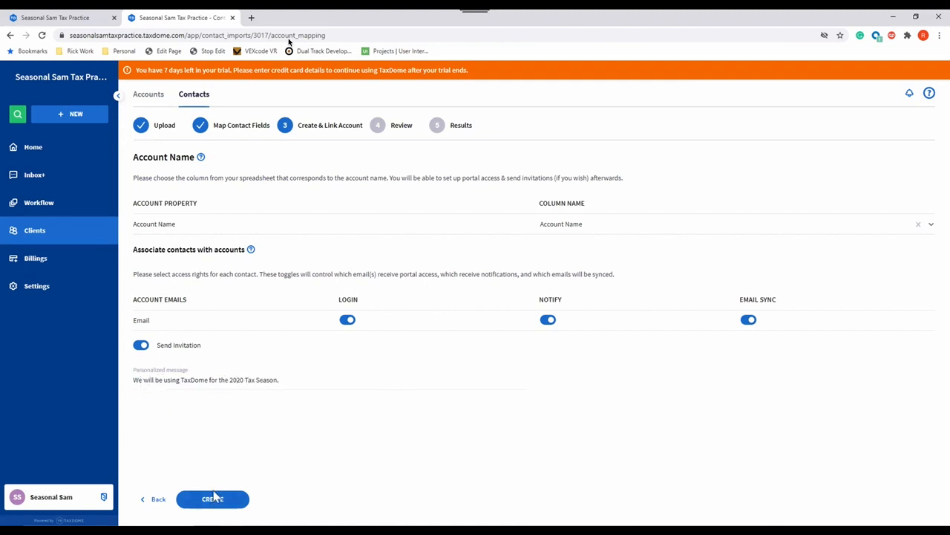
Create the accounts and run the import: 9 contacts imported, 0 skipped, 6 accounts created.
{"action": "left_click", "coordinate": [212, 499]}
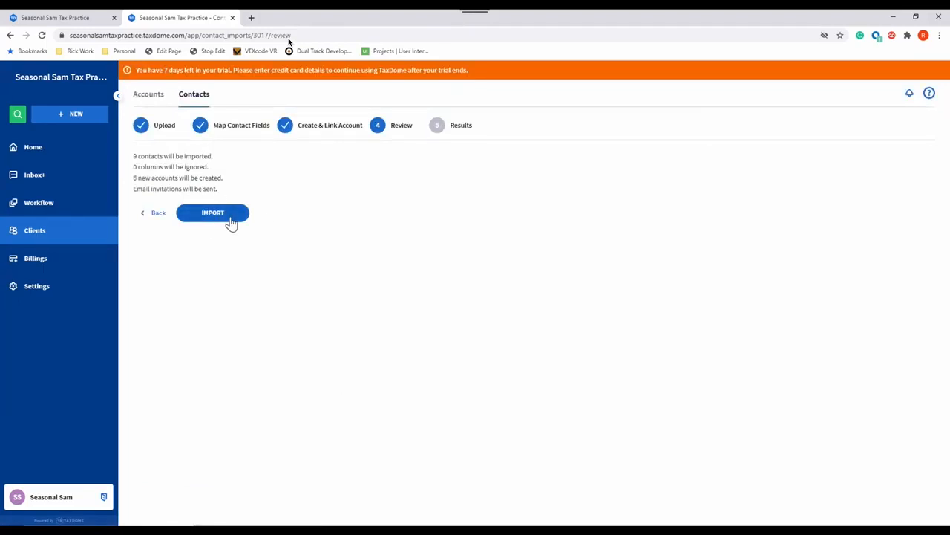
{"action": "left_click", "coordinate": [212, 212]}
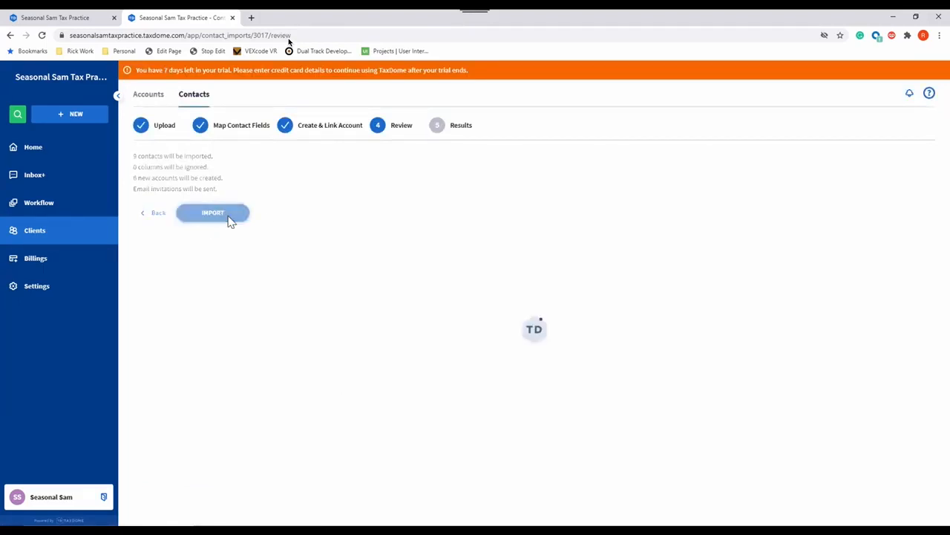
{"action": "left_click", "coordinate": [214, 212]}
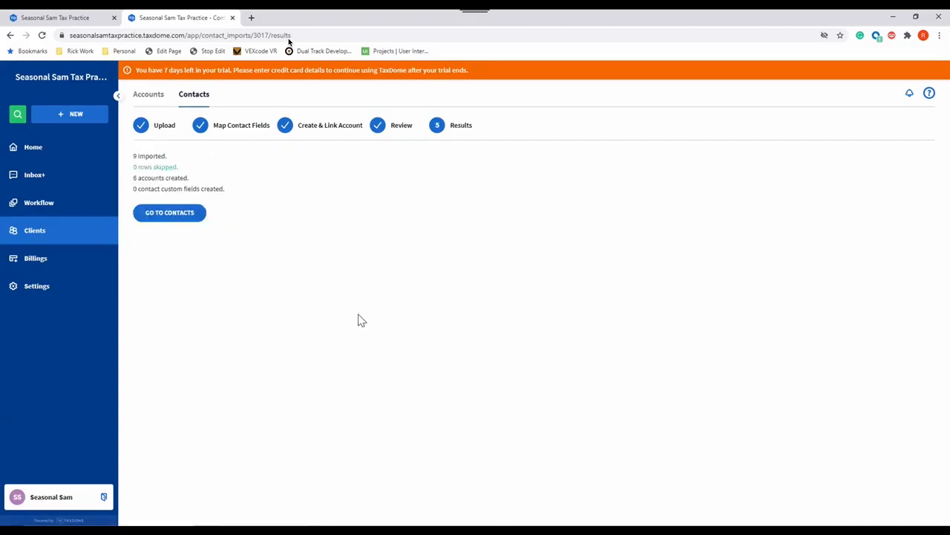
{"action": "mouse_move", "coordinate": [365, 297]}
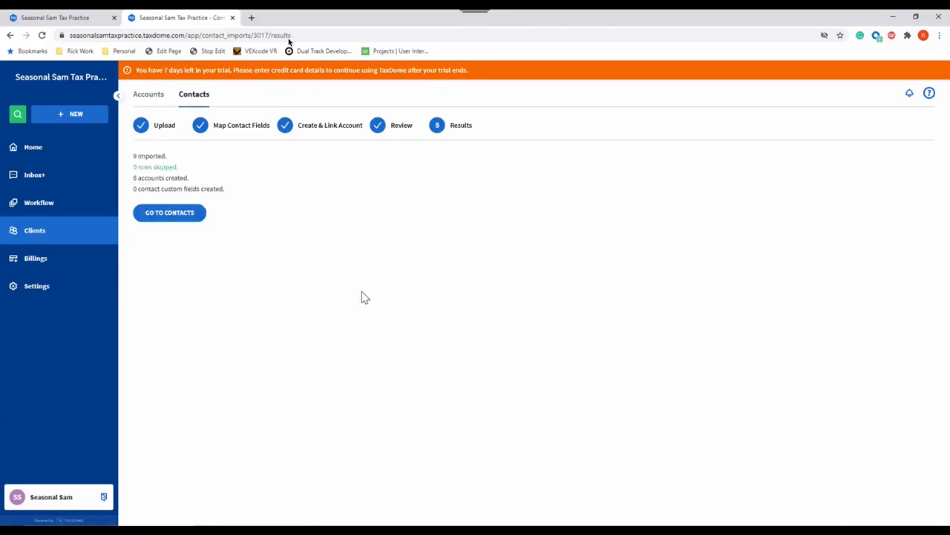
{"action": "mouse_move", "coordinate": [354, 293]}
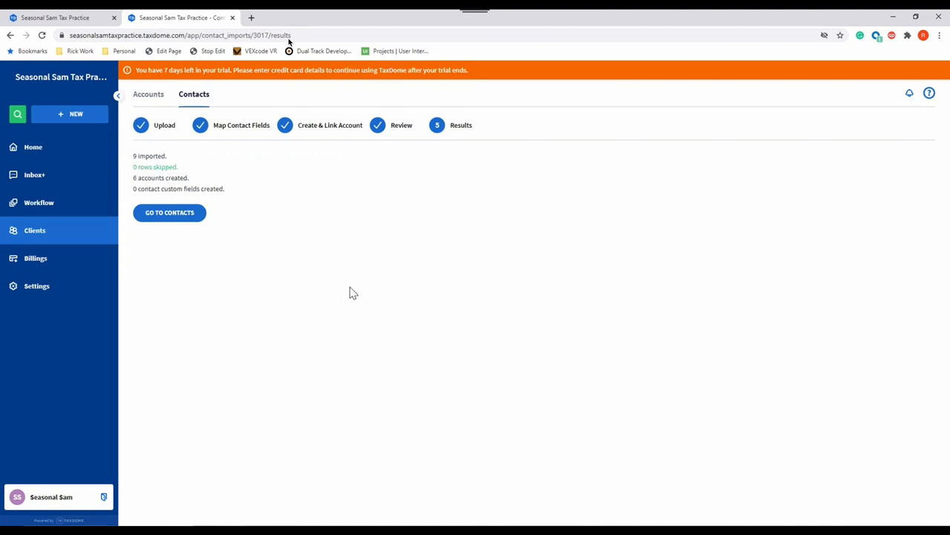
{"action": "mouse_move", "coordinate": [318, 288]}
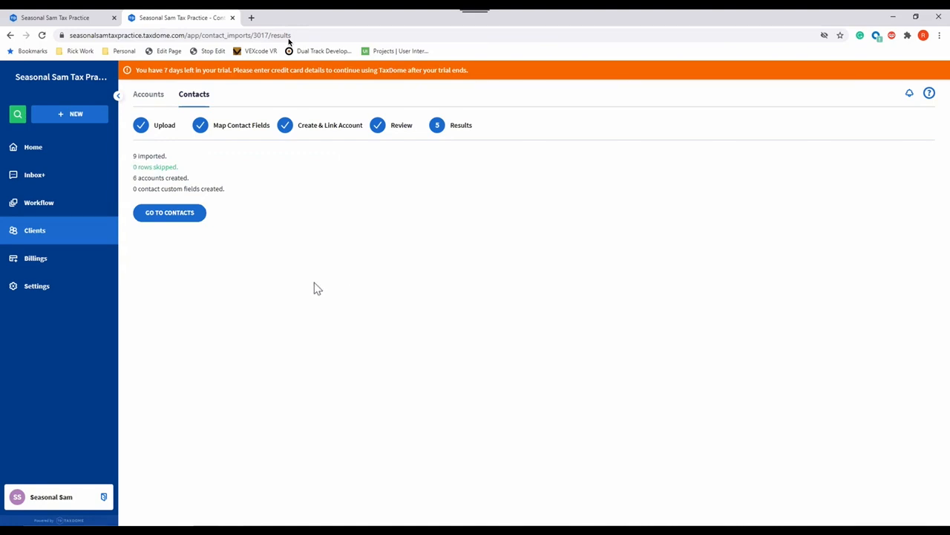
{"action": "mouse_move", "coordinate": [279, 282]}
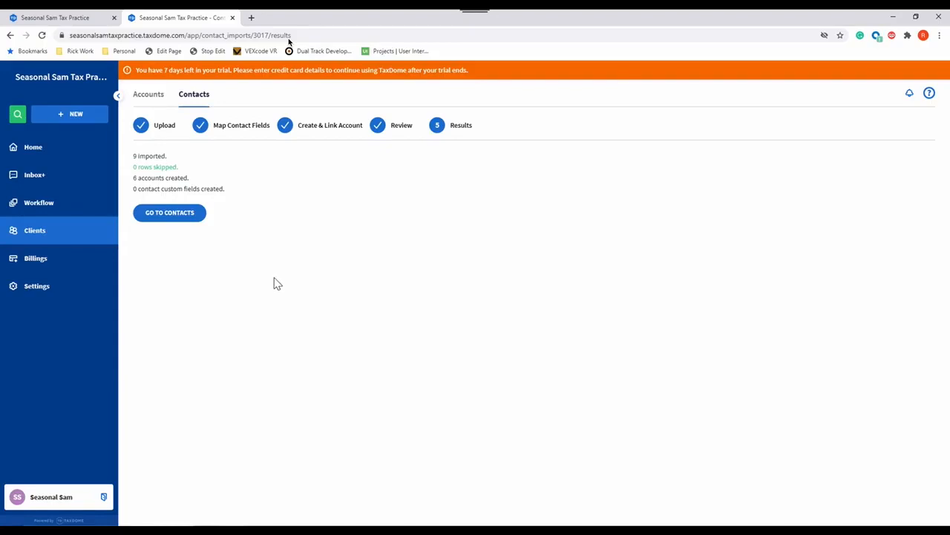
{"action": "mouse_move", "coordinate": [199, 252]}
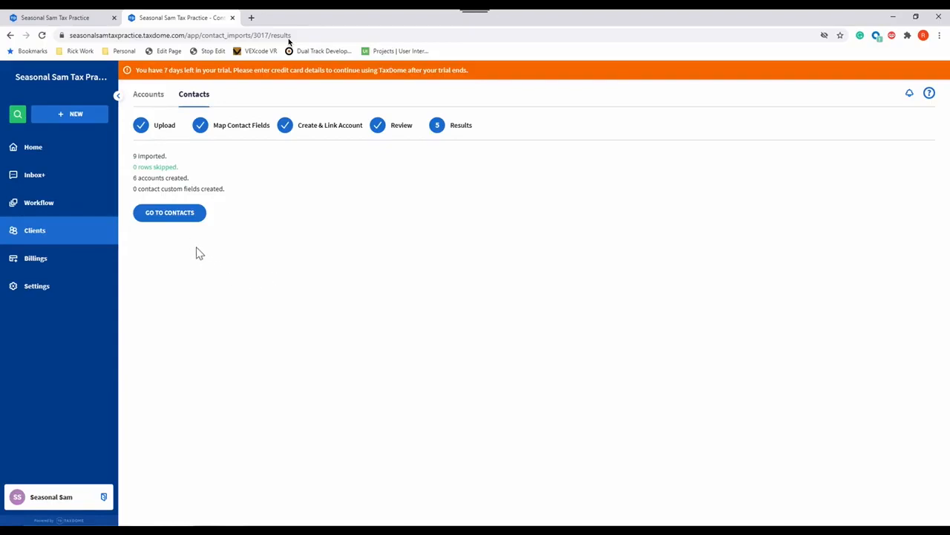
Go to Contacts to view the nine imported clients with their emails and phone numbers.
{"action": "left_click", "coordinate": [169, 212]}
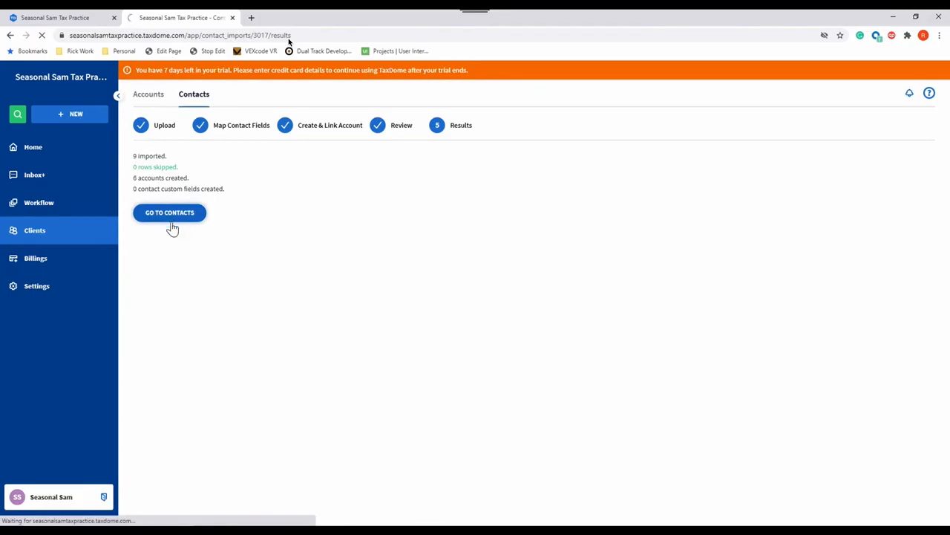
{"action": "left_click", "coordinate": [169, 212]}
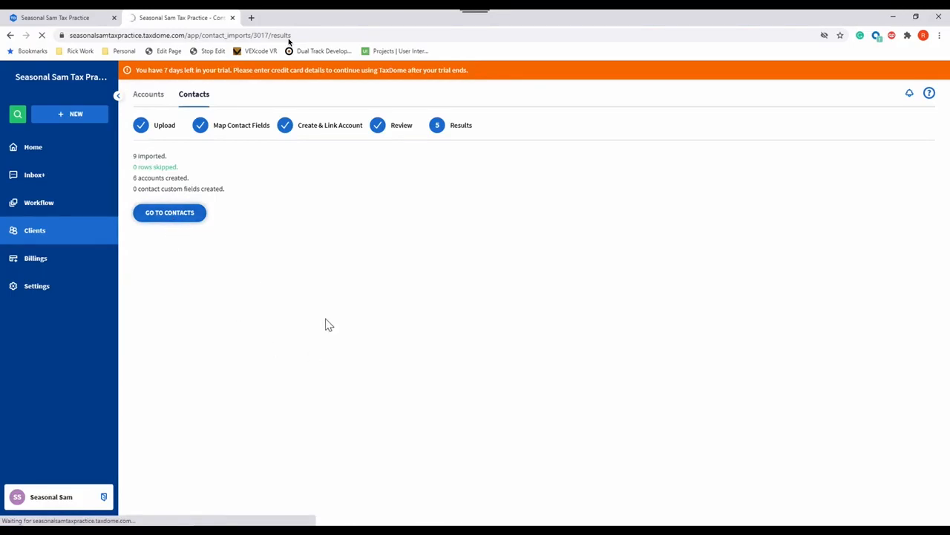
{"action": "left_click", "coordinate": [169, 212]}
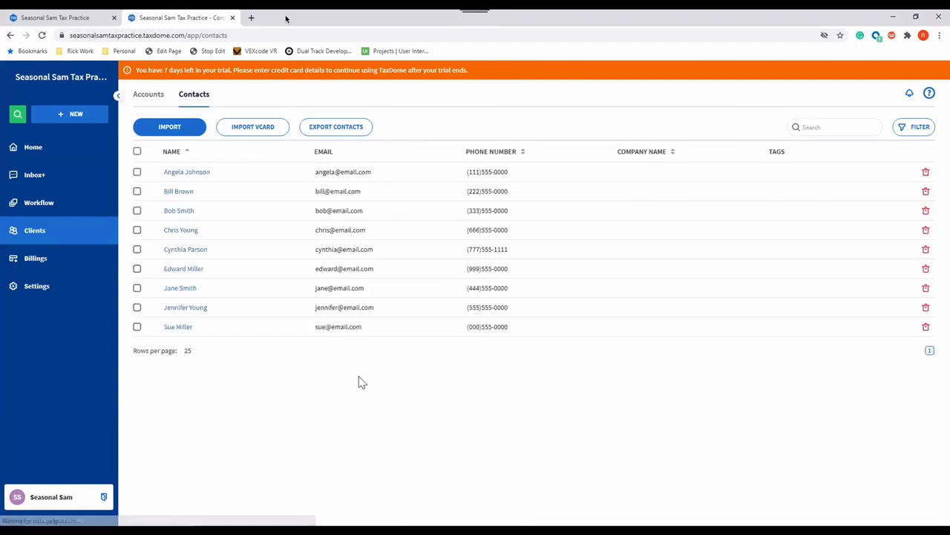
{"action": "mouse_move", "coordinate": [422, 425]}
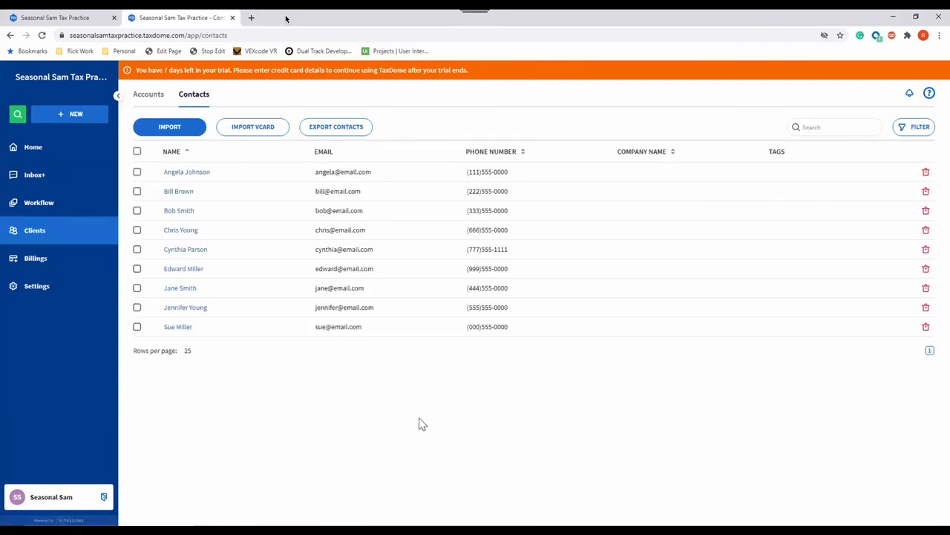